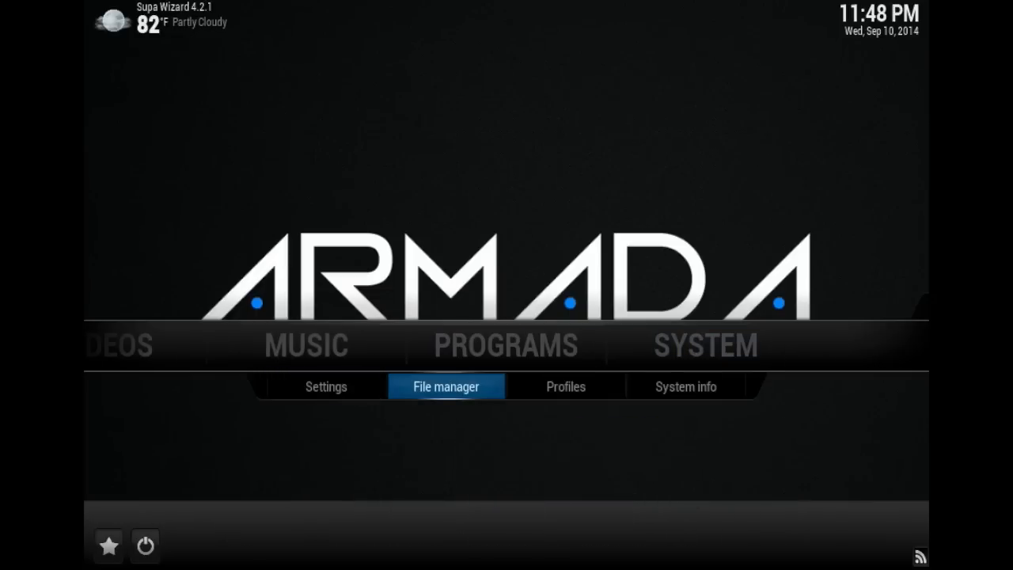
Step: Open File manager from the SYSTEM menu to list the existing media sources
click(445, 386)
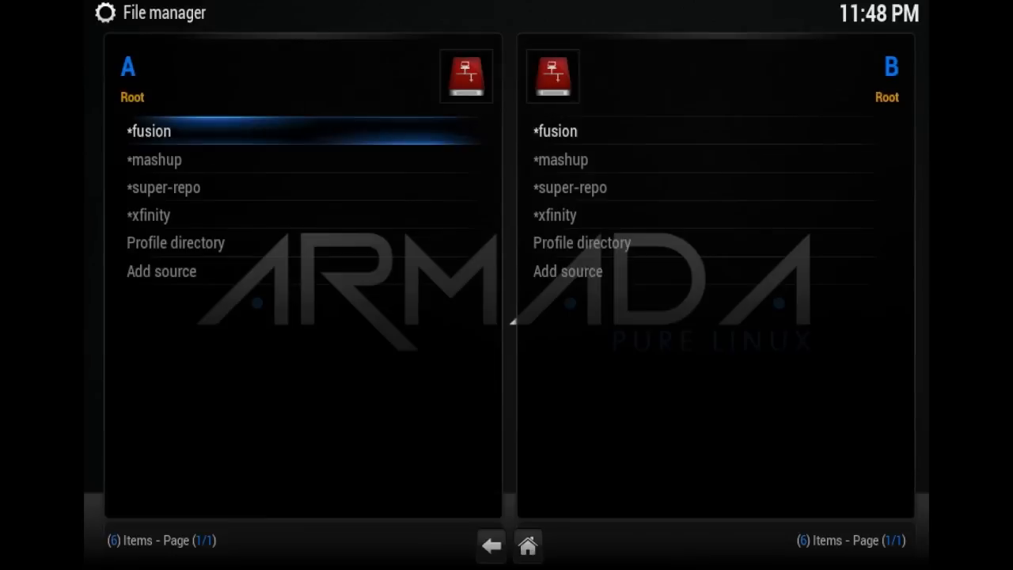
click(176, 242)
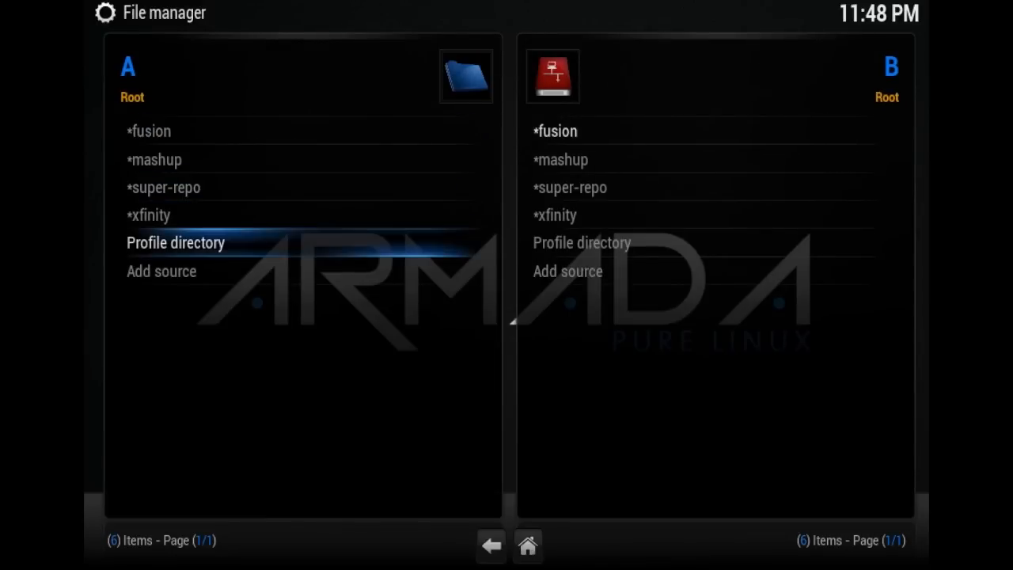
click(162, 270)
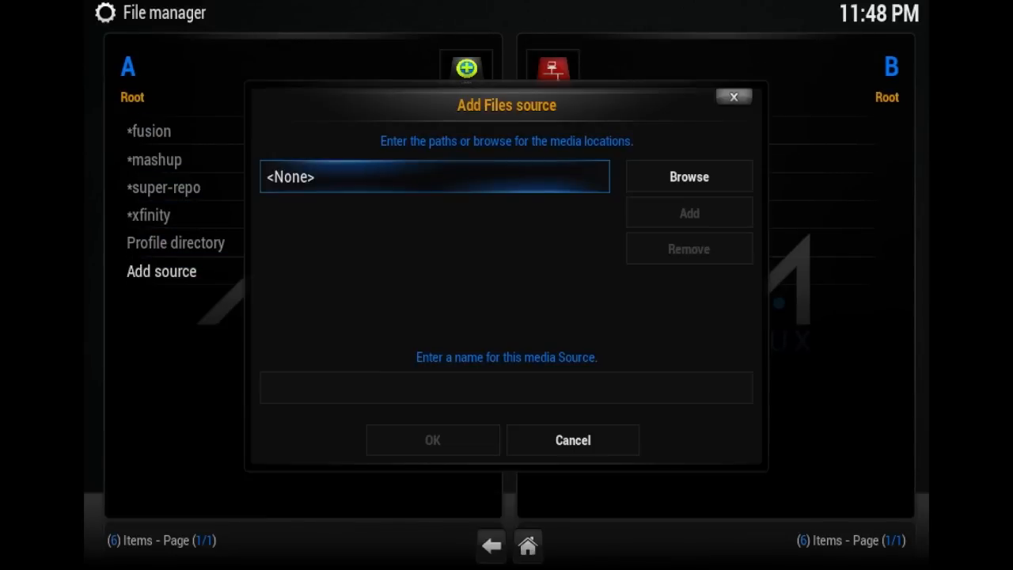
click(506, 388)
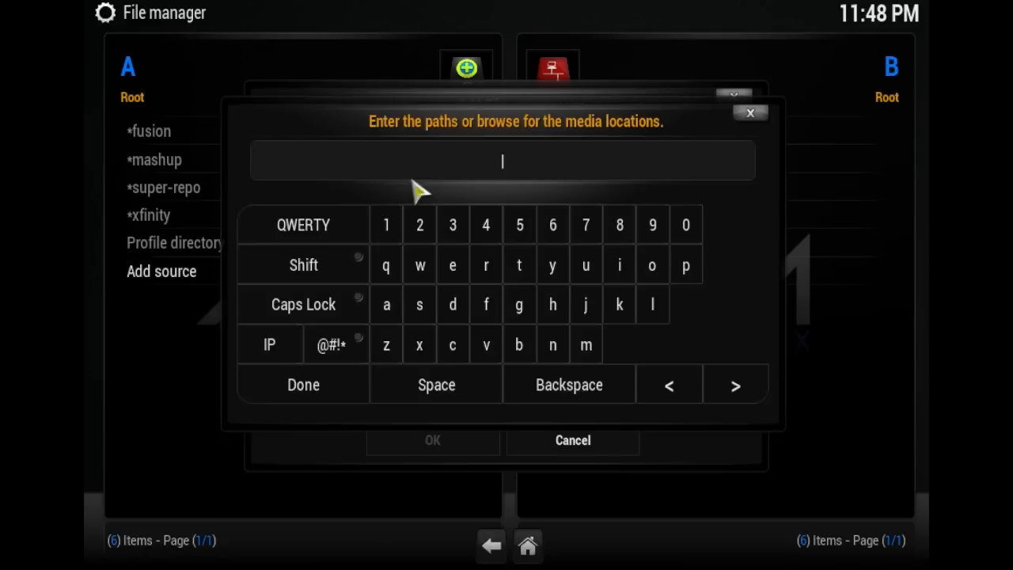
click(553, 304)
text(http://fusion.tvaddons.ag)
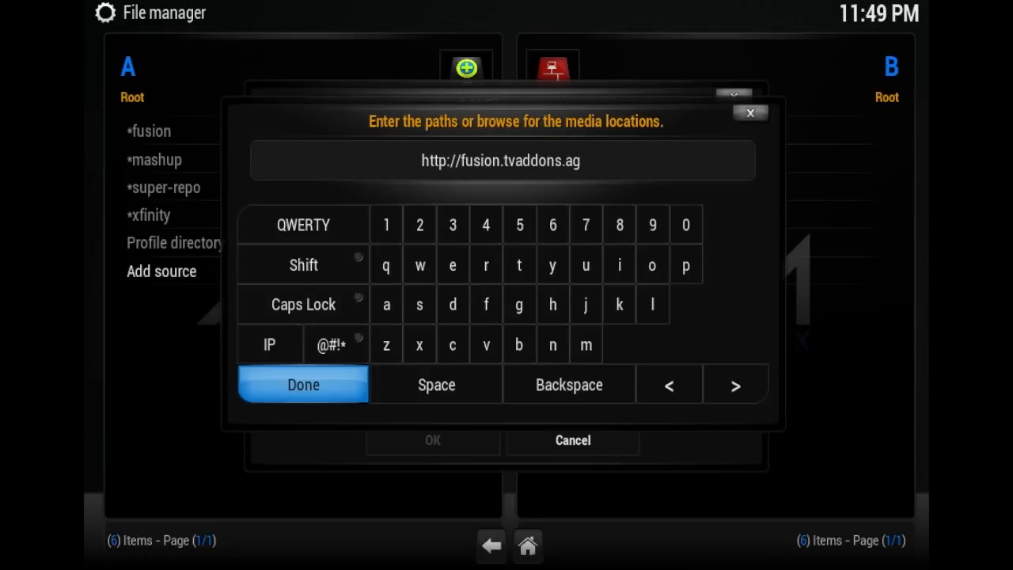
mouse_move(202, 491)
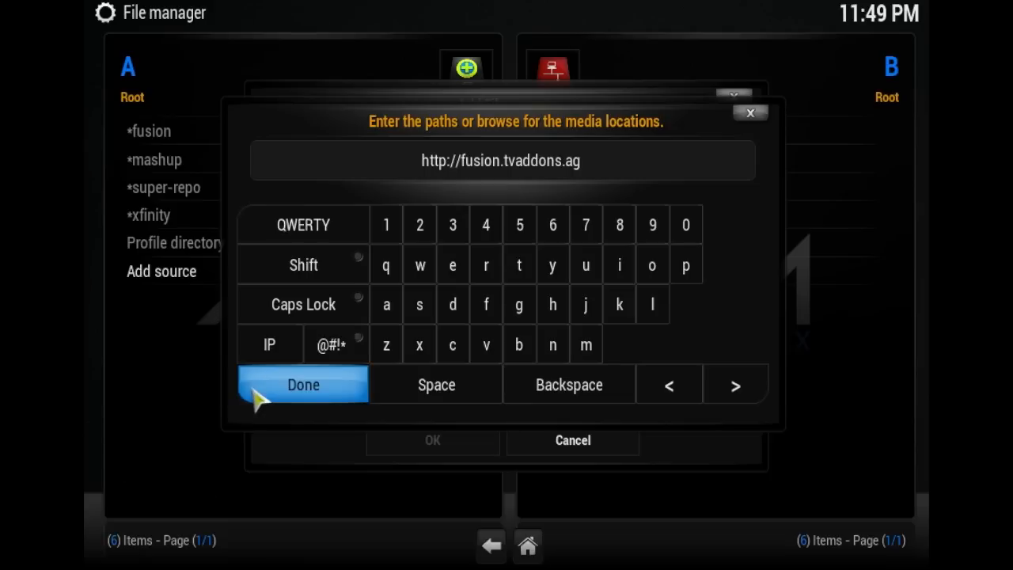
click(304, 384)
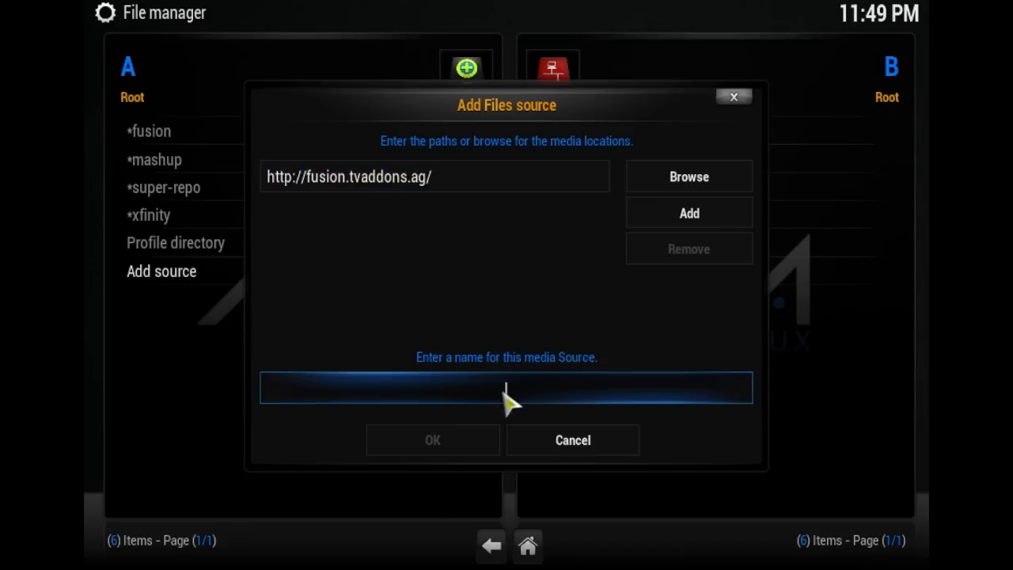
Step: Name the source '*new fusion' and save it
click(506, 386)
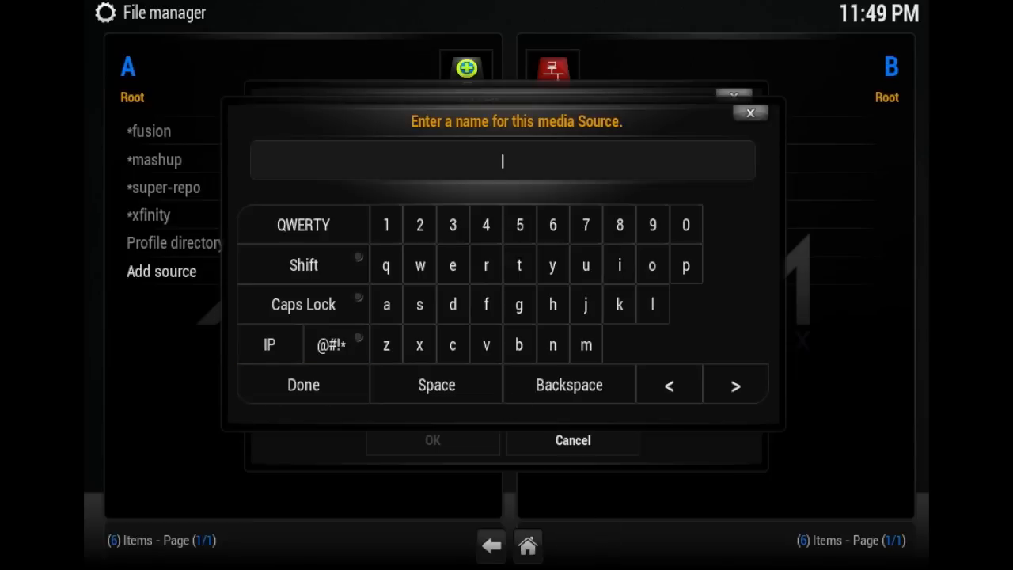
text(*new fusion)
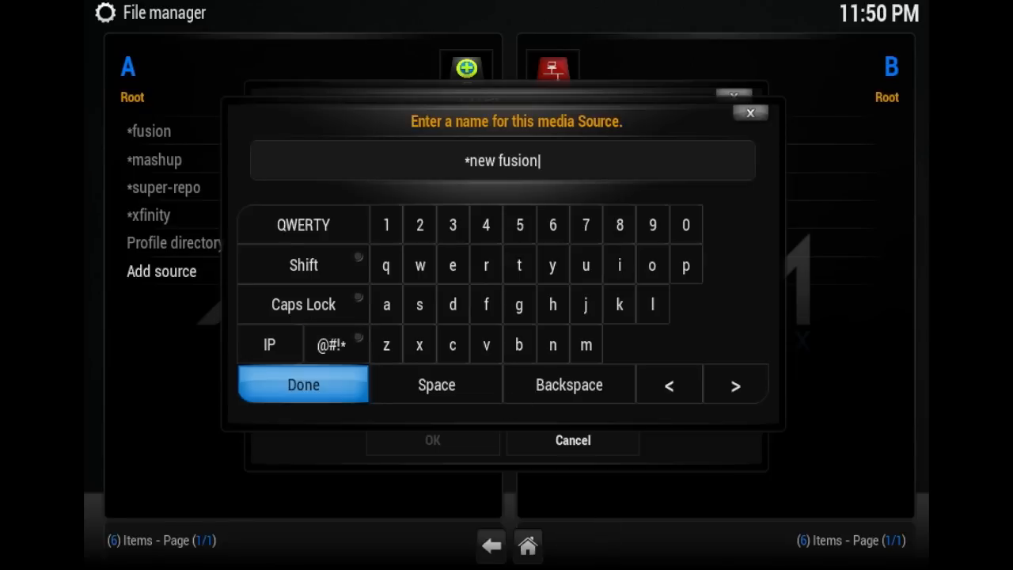
click(304, 384)
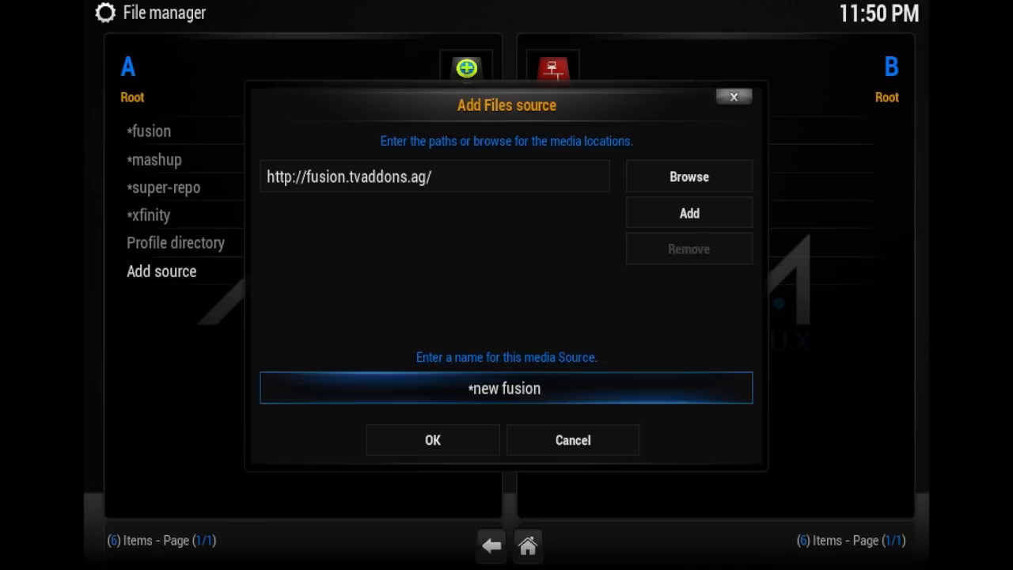
click(432, 440)
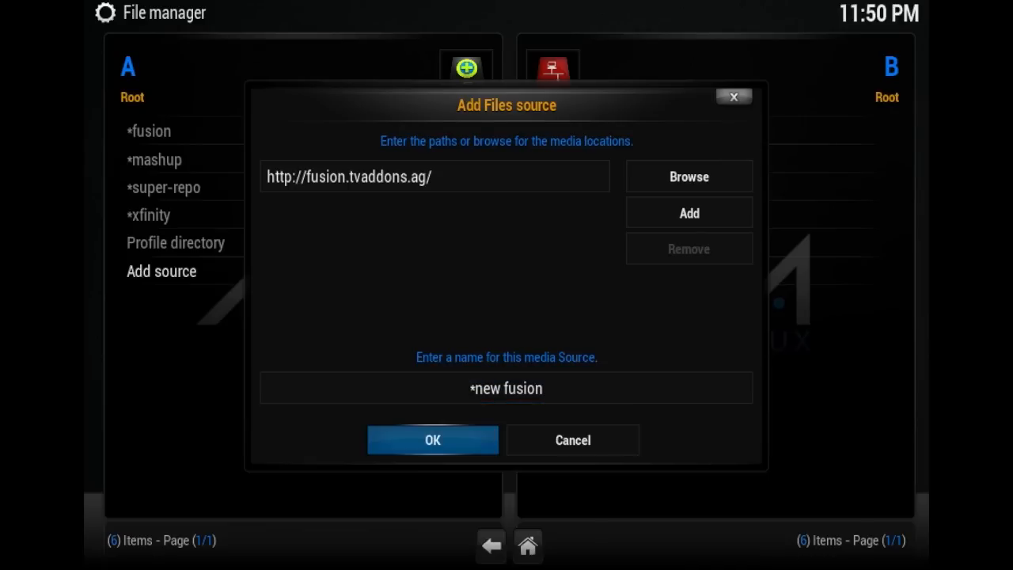
click(432, 440)
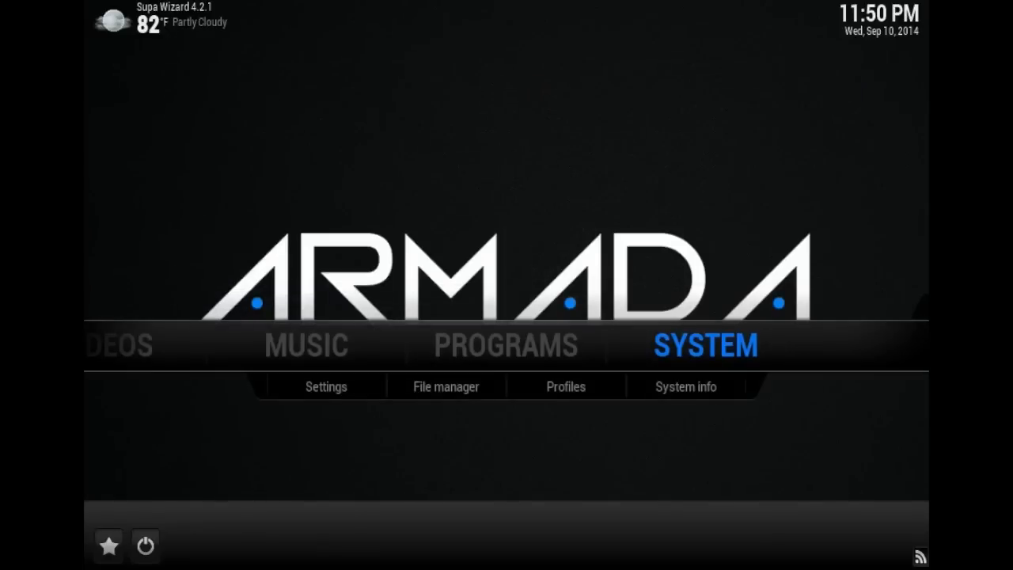
Step: Go to Settings > Add-ons and choose Install from zip file
click(326, 386)
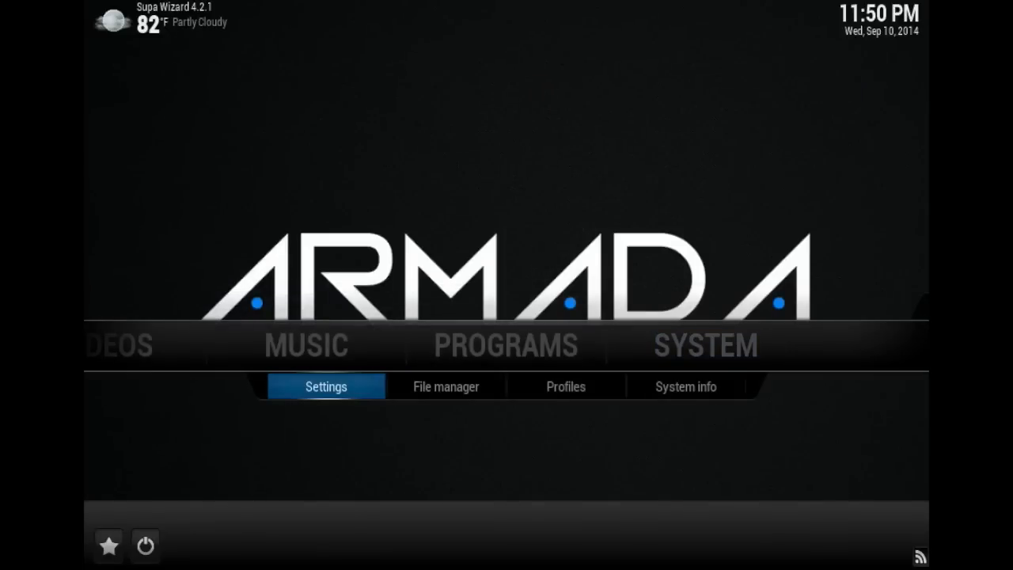
click(326, 386)
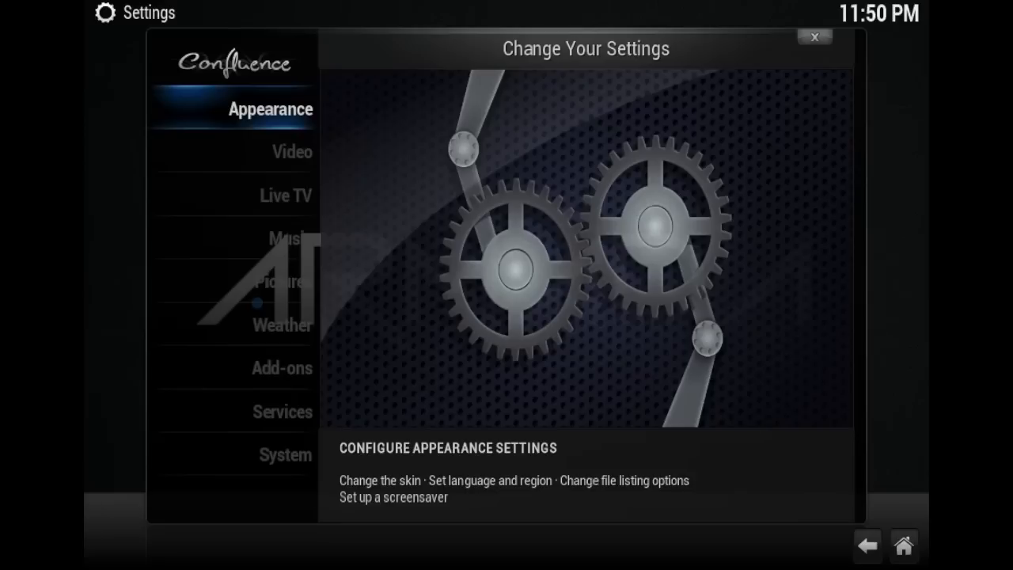
click(281, 324)
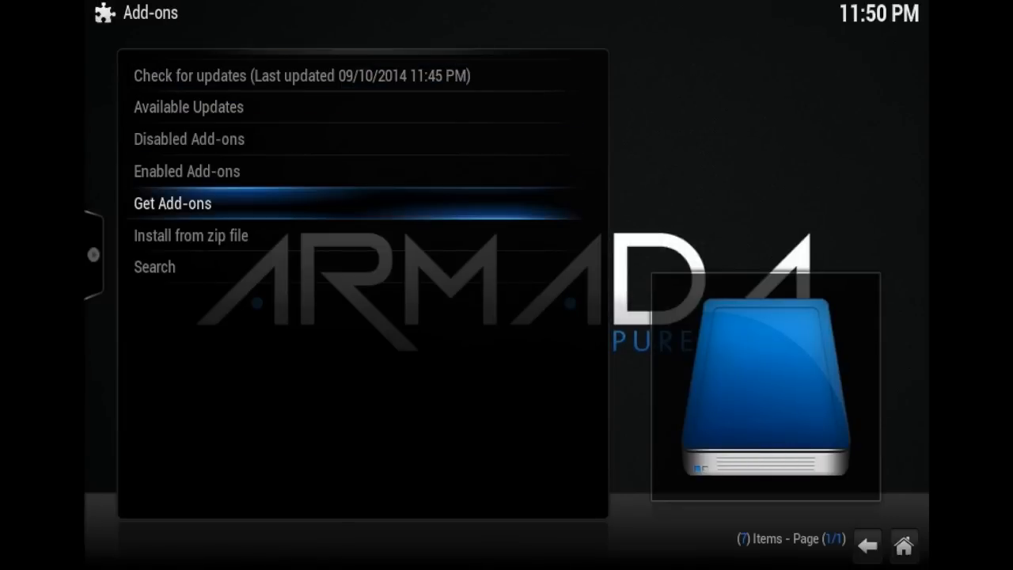
click(190, 234)
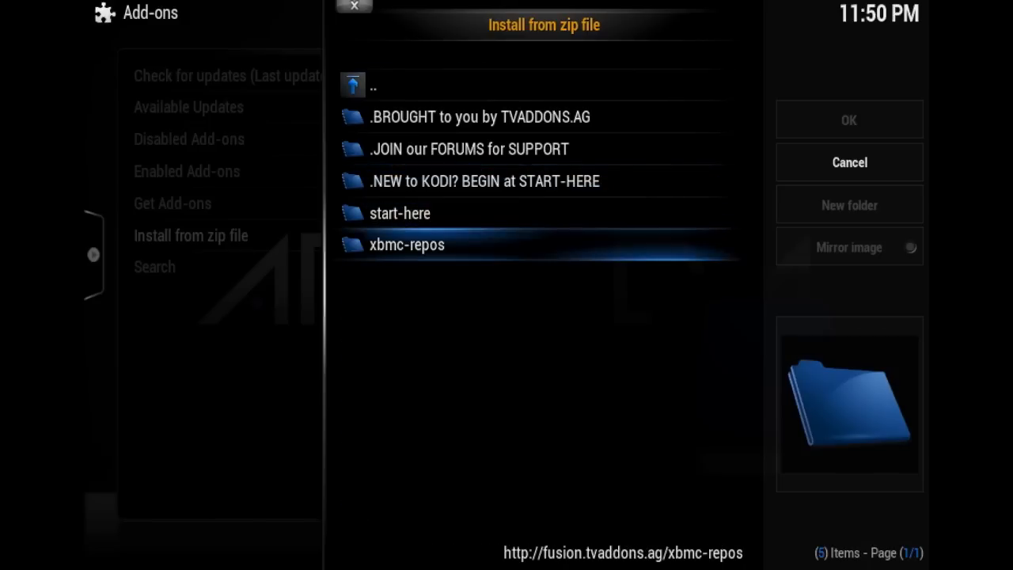
Step: Install the repository zip from the xbmc-repos folder of the new fusion source
double_click(407, 244)
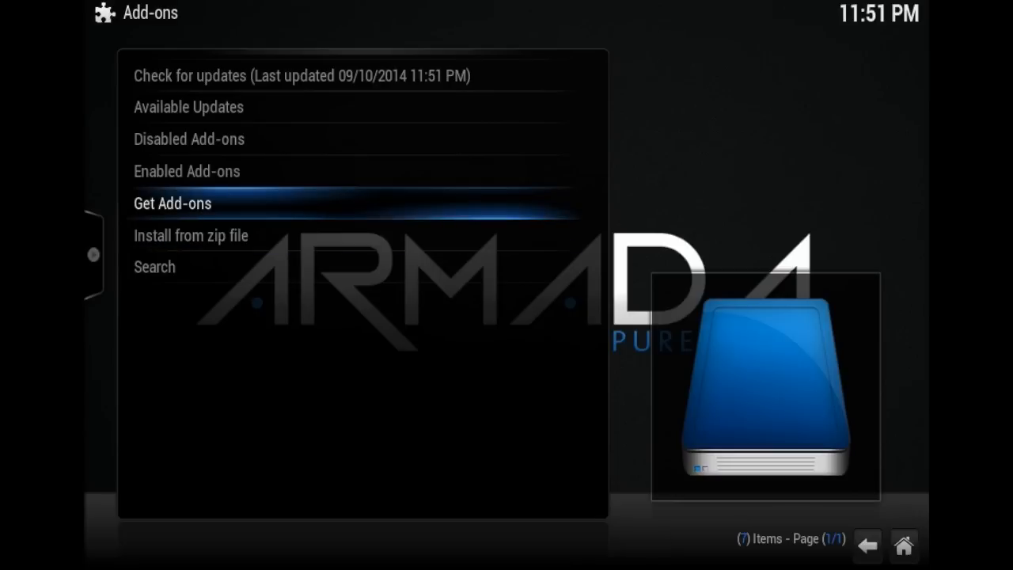
Step: Browse Eldorado's XBMC Addons Video Add-ons under Get Add-ons, then return to the repository list
click(171, 203)
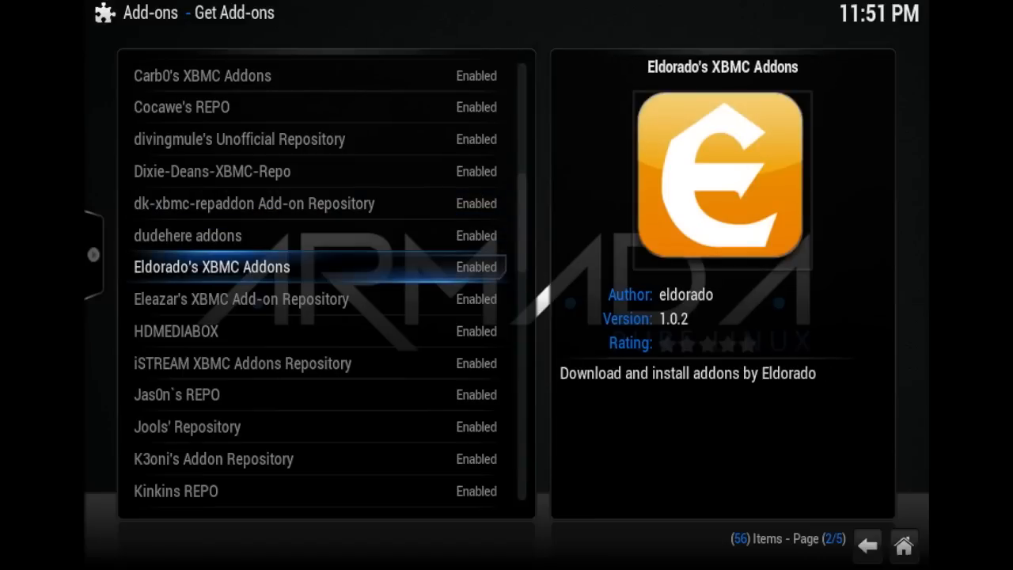
click(212, 266)
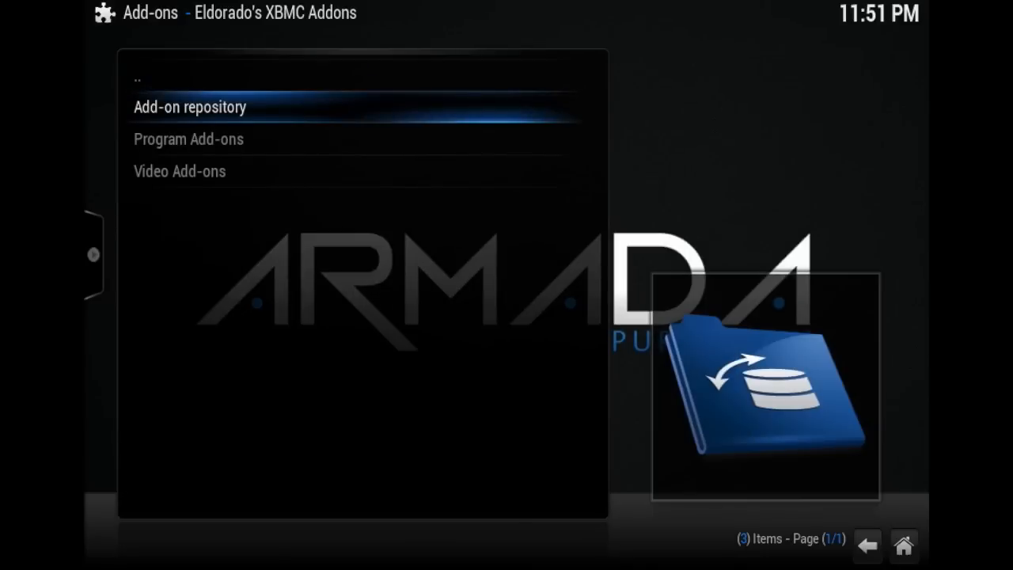
click(180, 171)
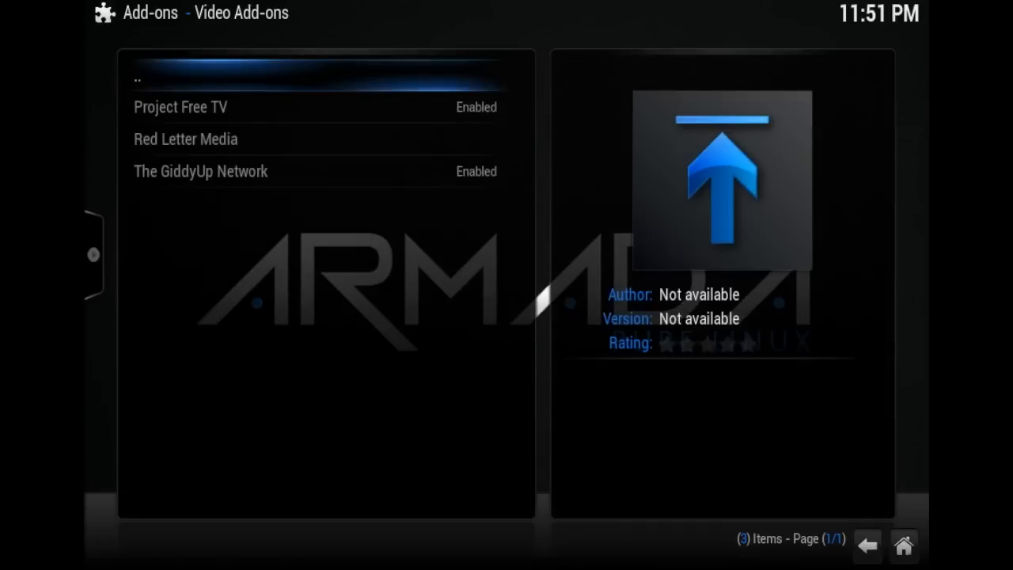
click(199, 171)
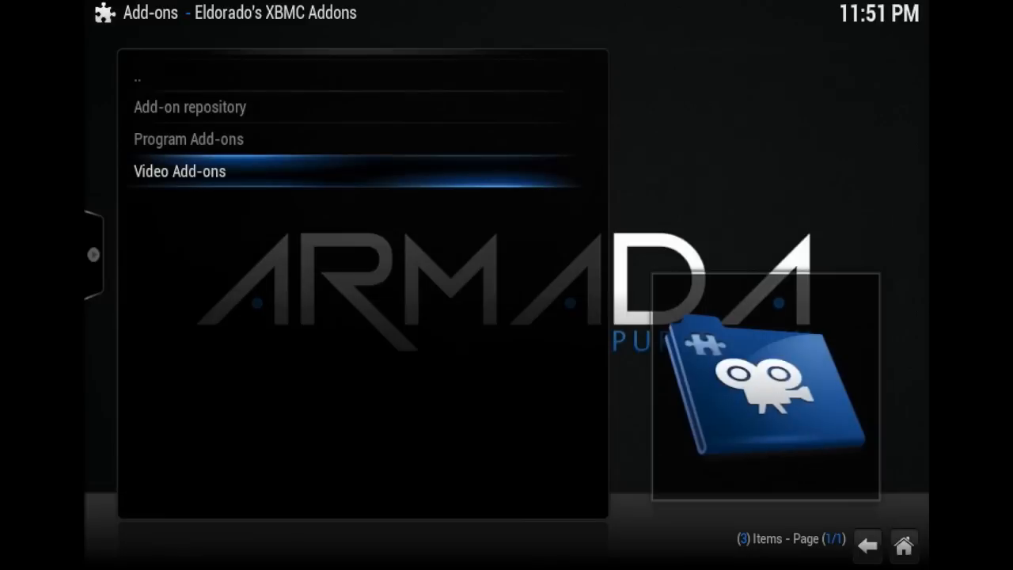
click(190, 107)
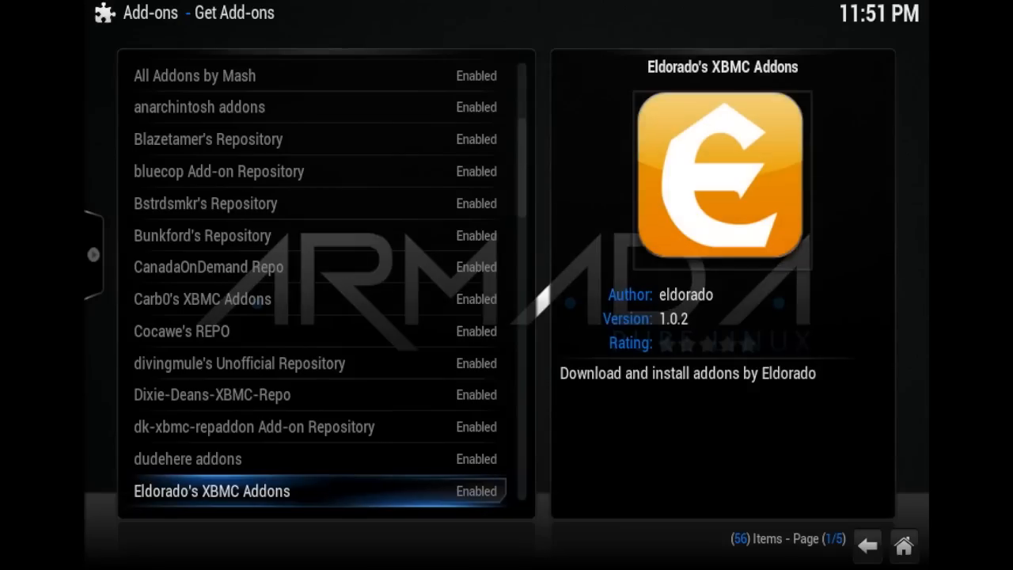